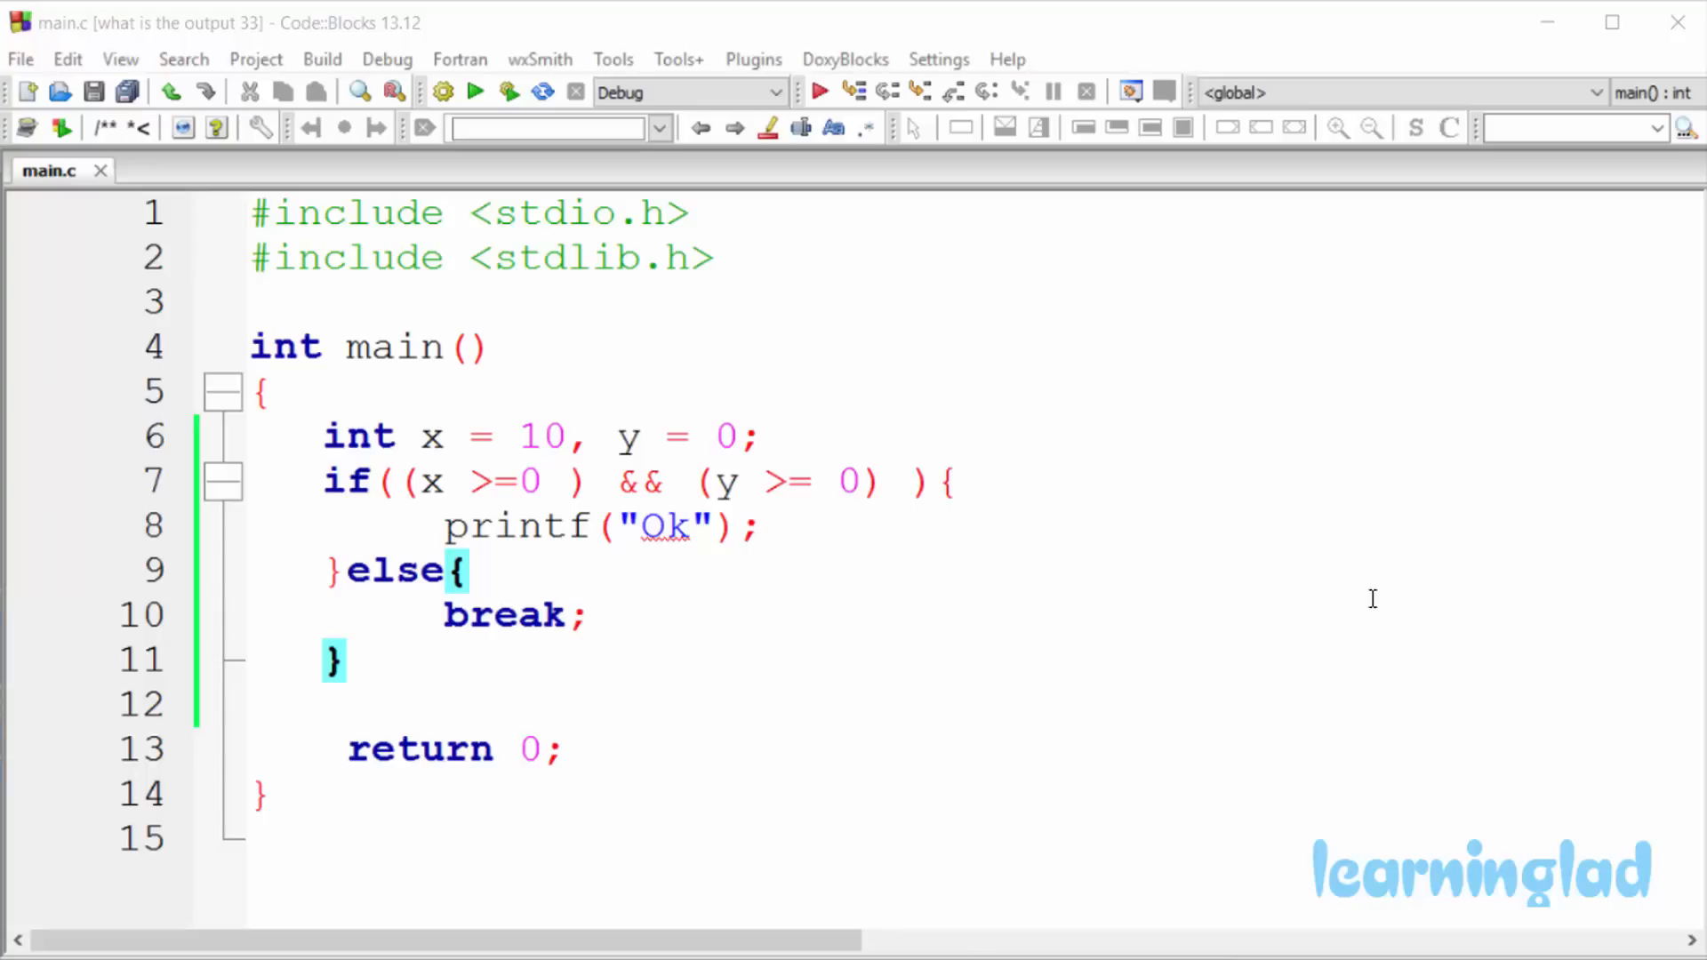
pyautogui.moveTo(342, 63)
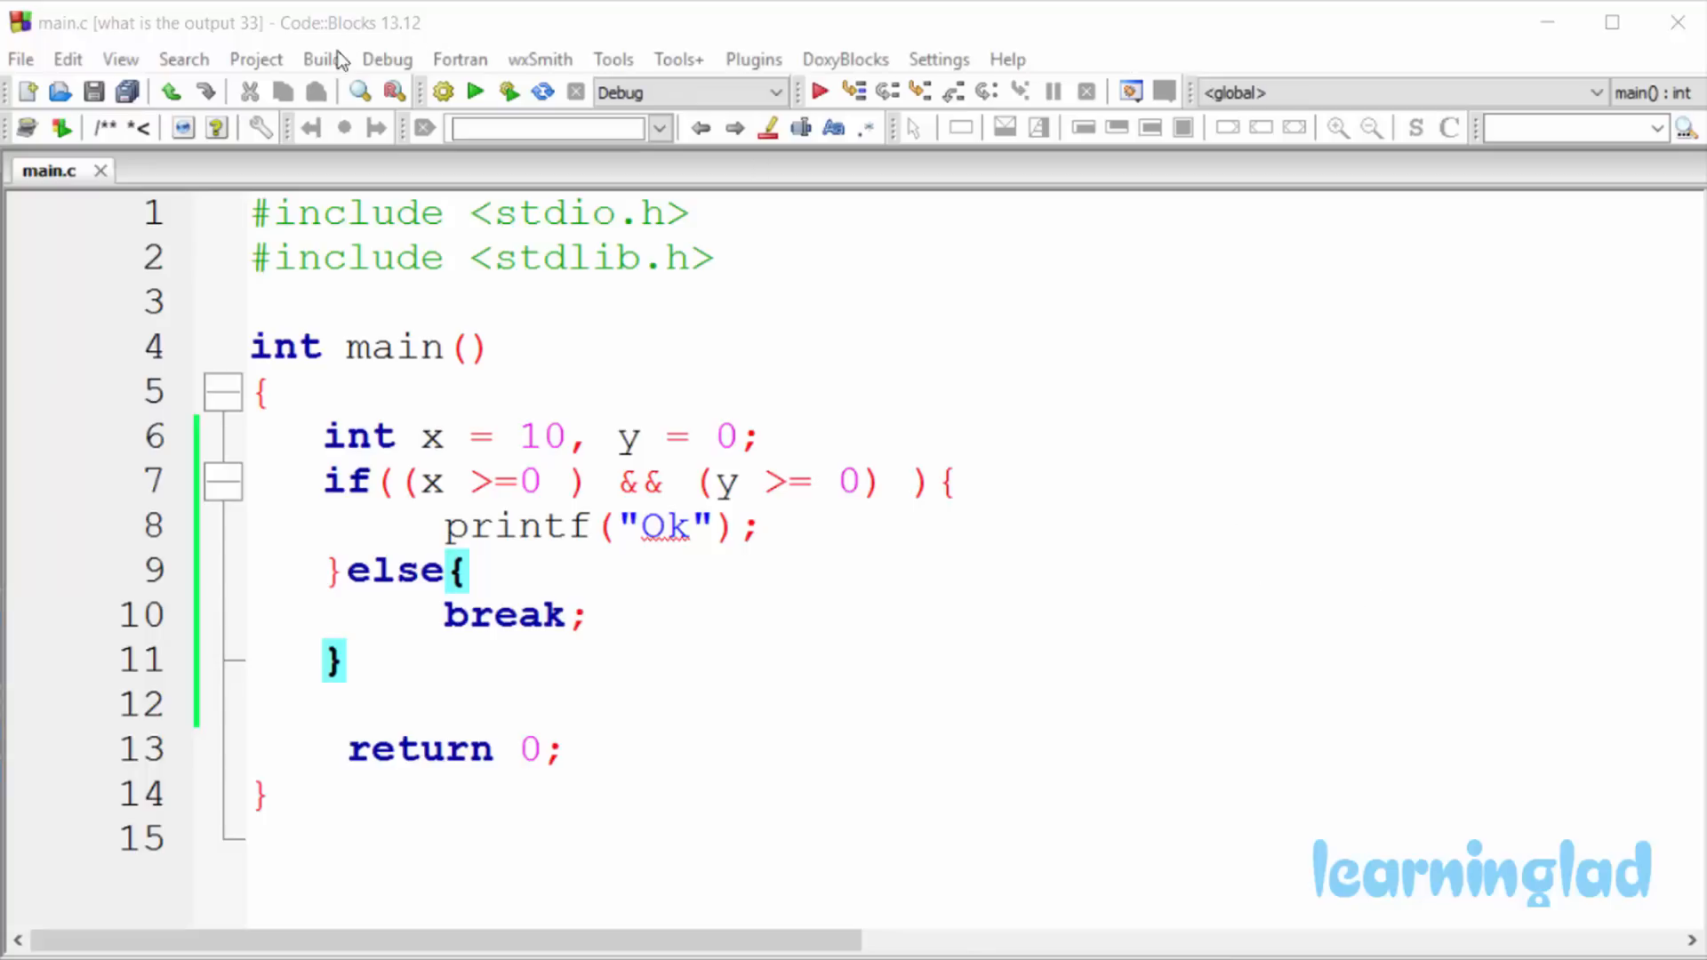
# - Build main.c so the compiler reports an error at line 10's break statement
pyautogui.click(322, 59)
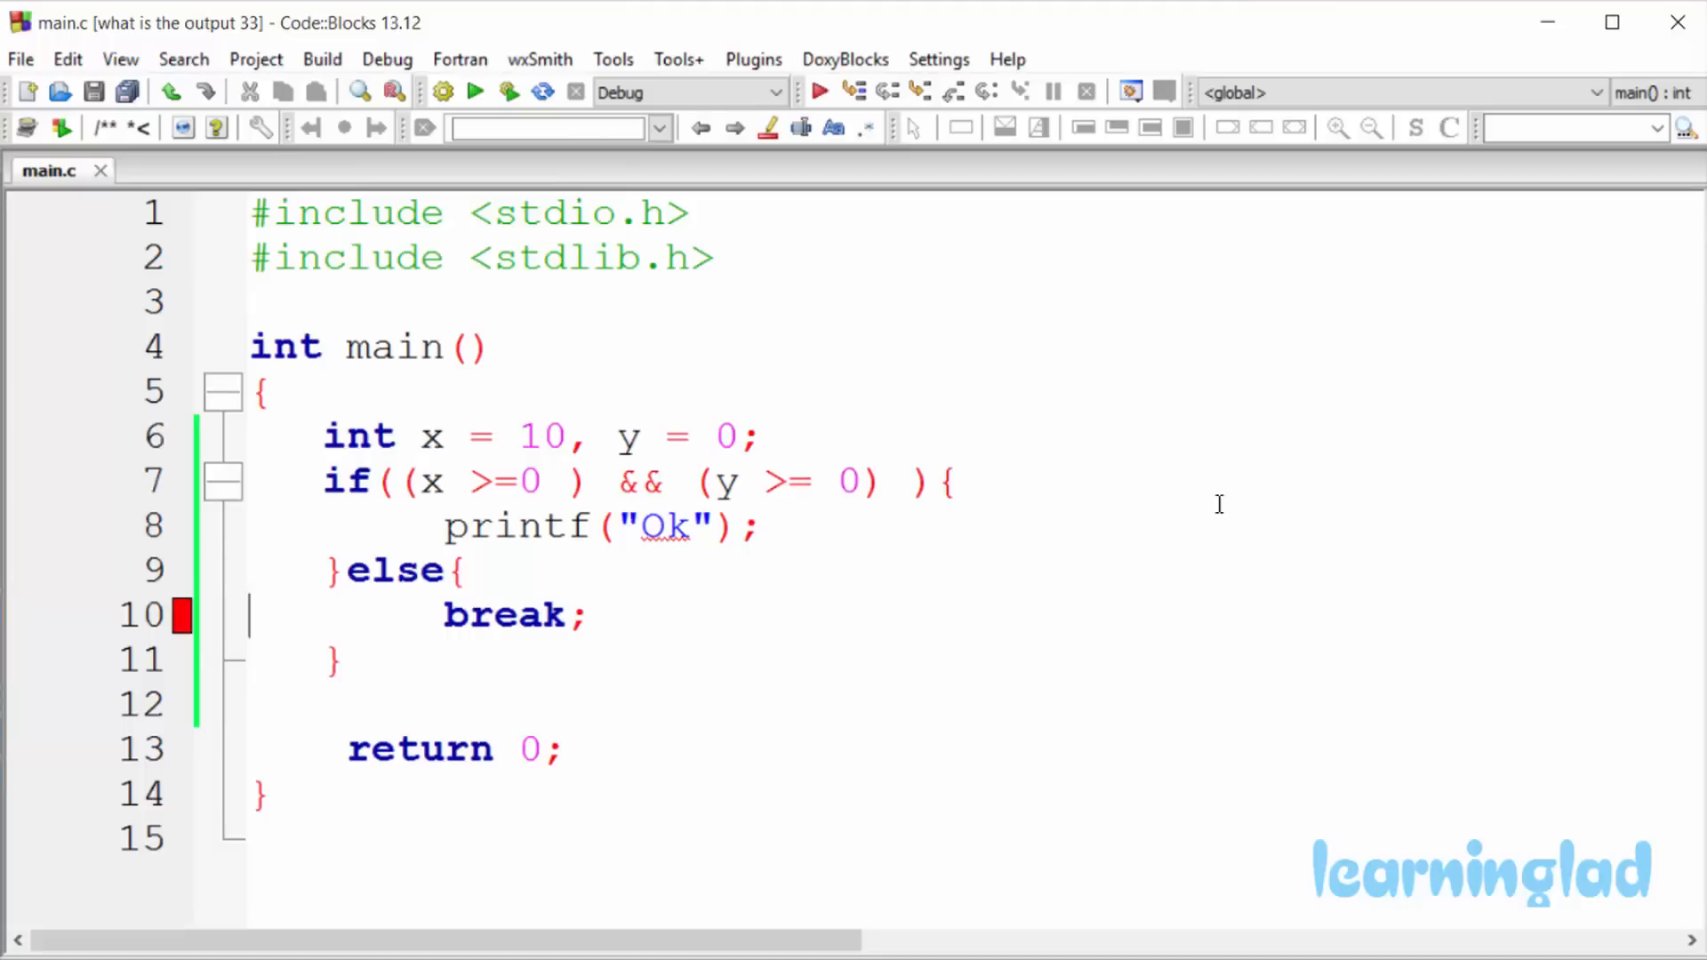
# - Show the Build messages panel listing 'break statement not within loop or switch' at line 10
pyautogui.click(119, 59)
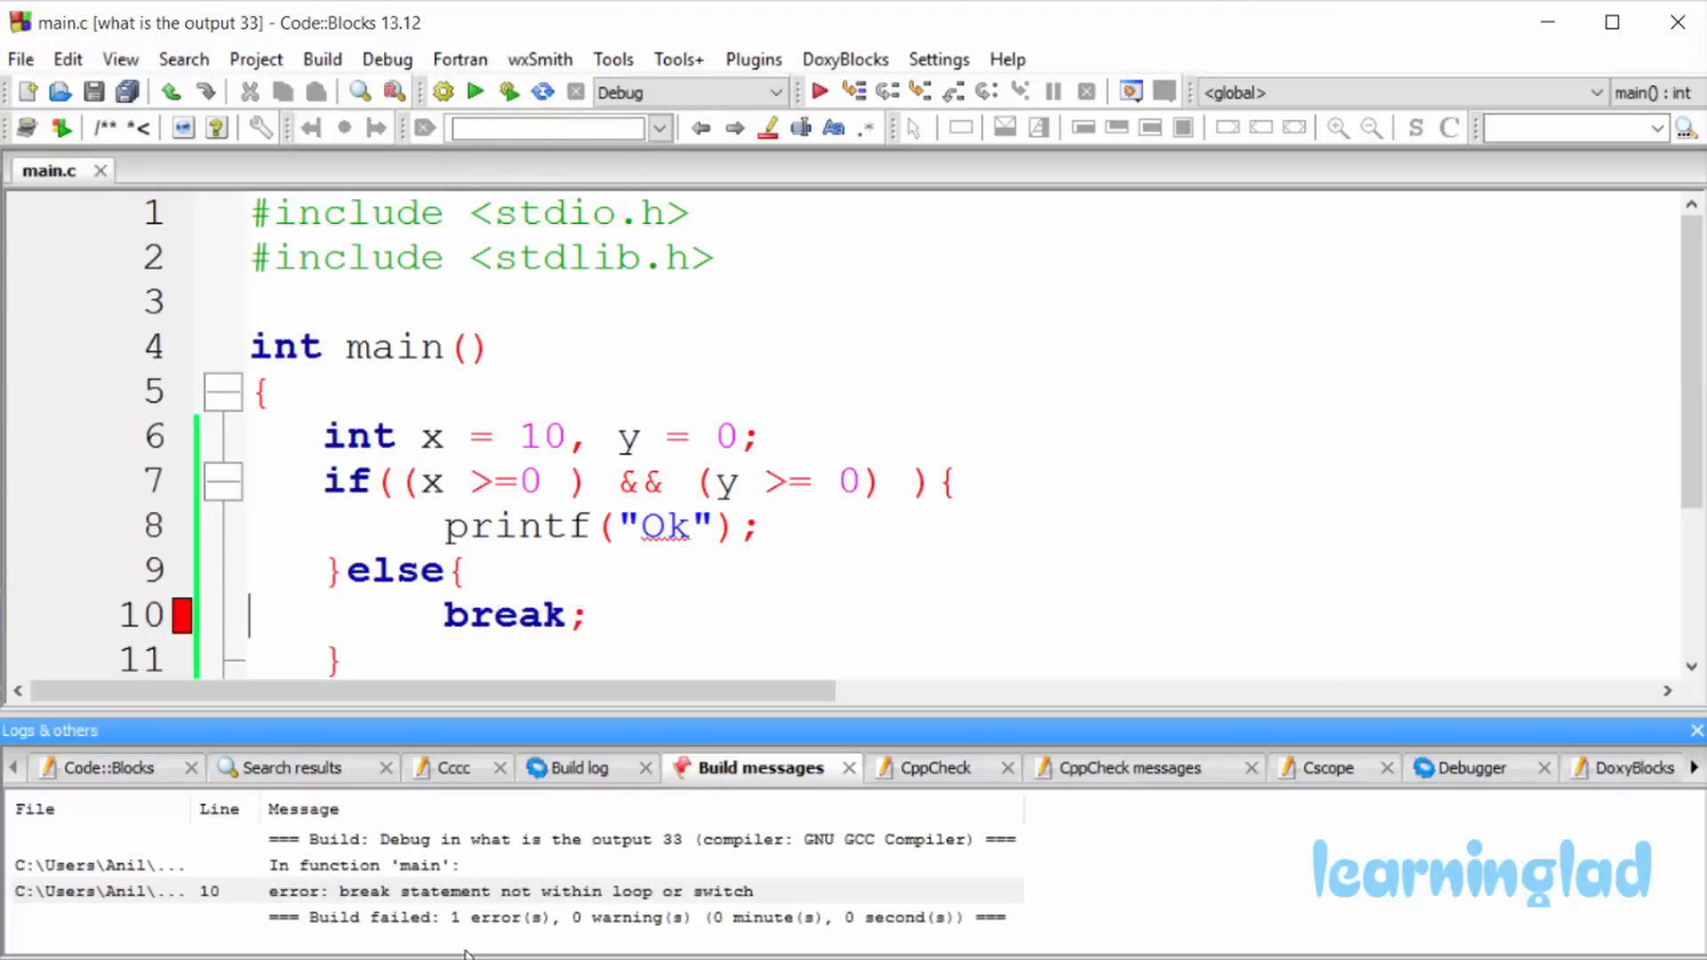
pyautogui.moveTo(564, 905)
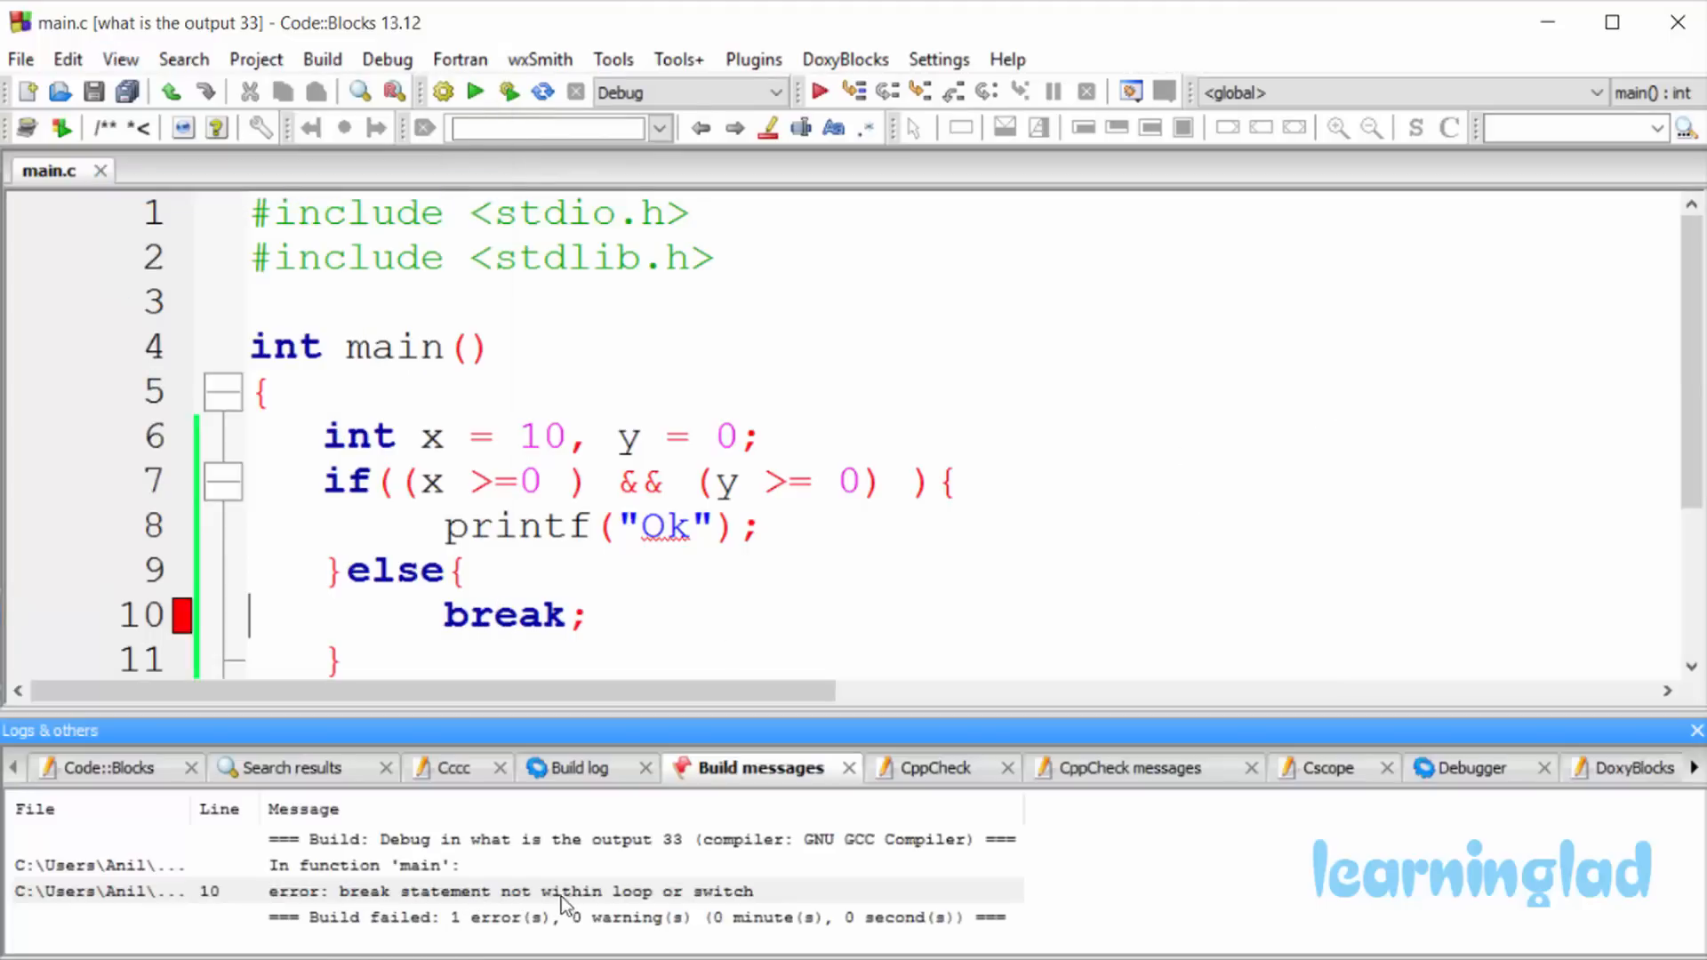
pyautogui.moveTo(748, 909)
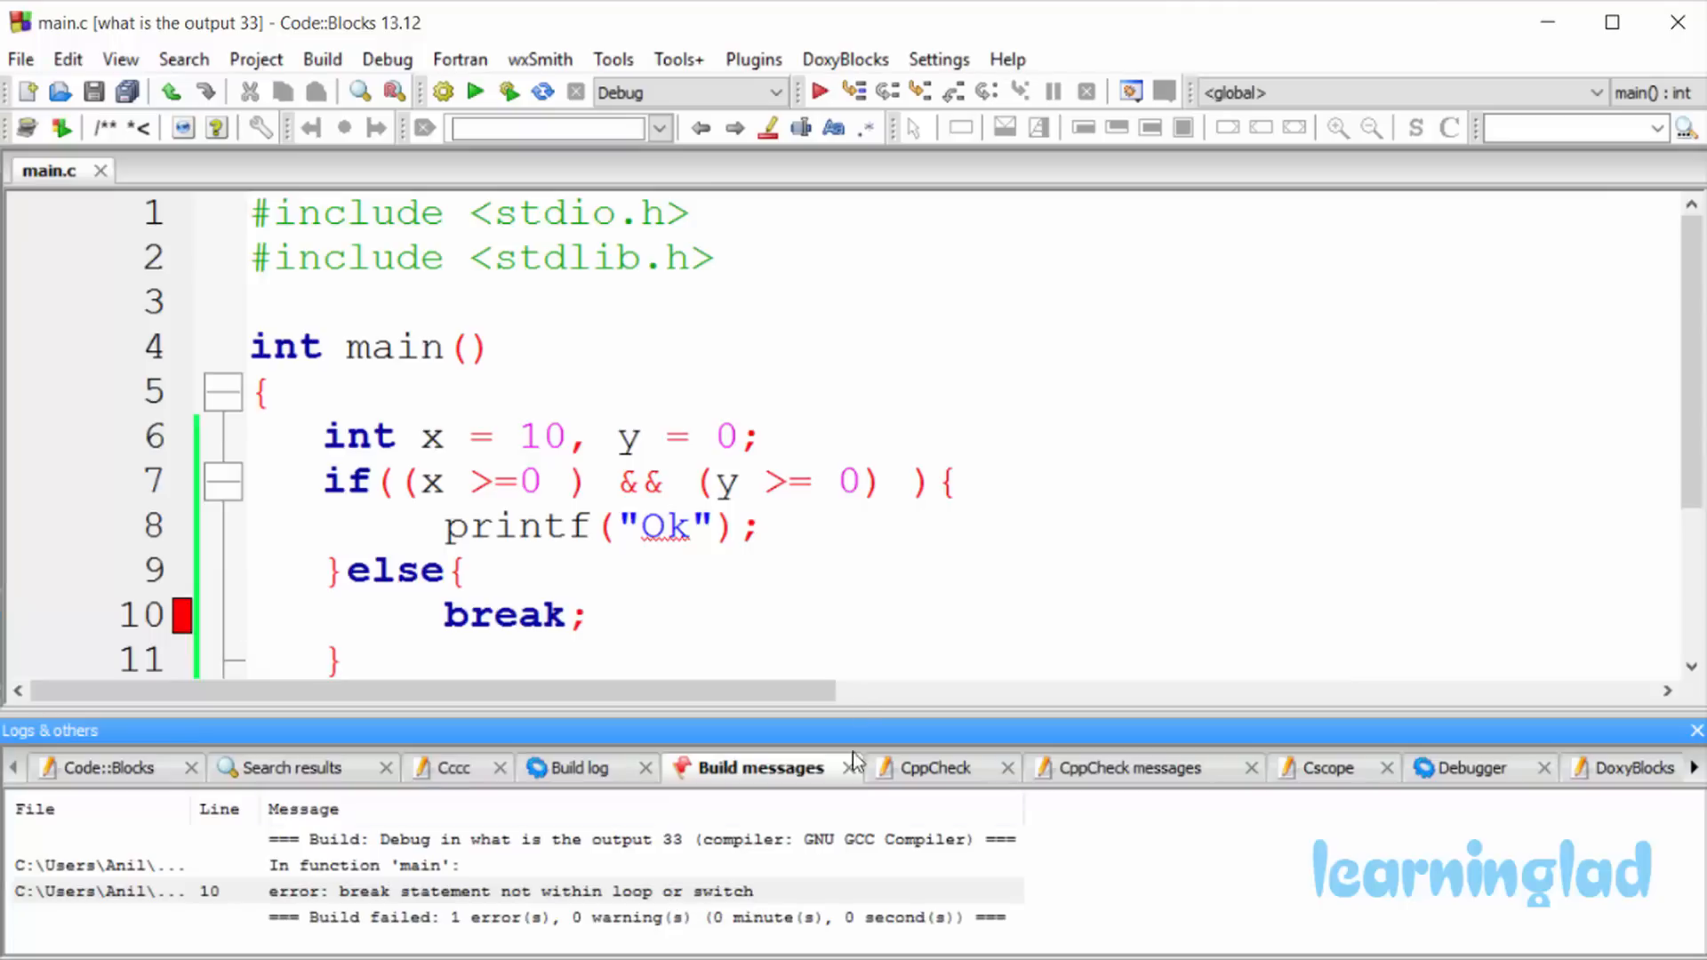
pyautogui.moveTo(939, 735)
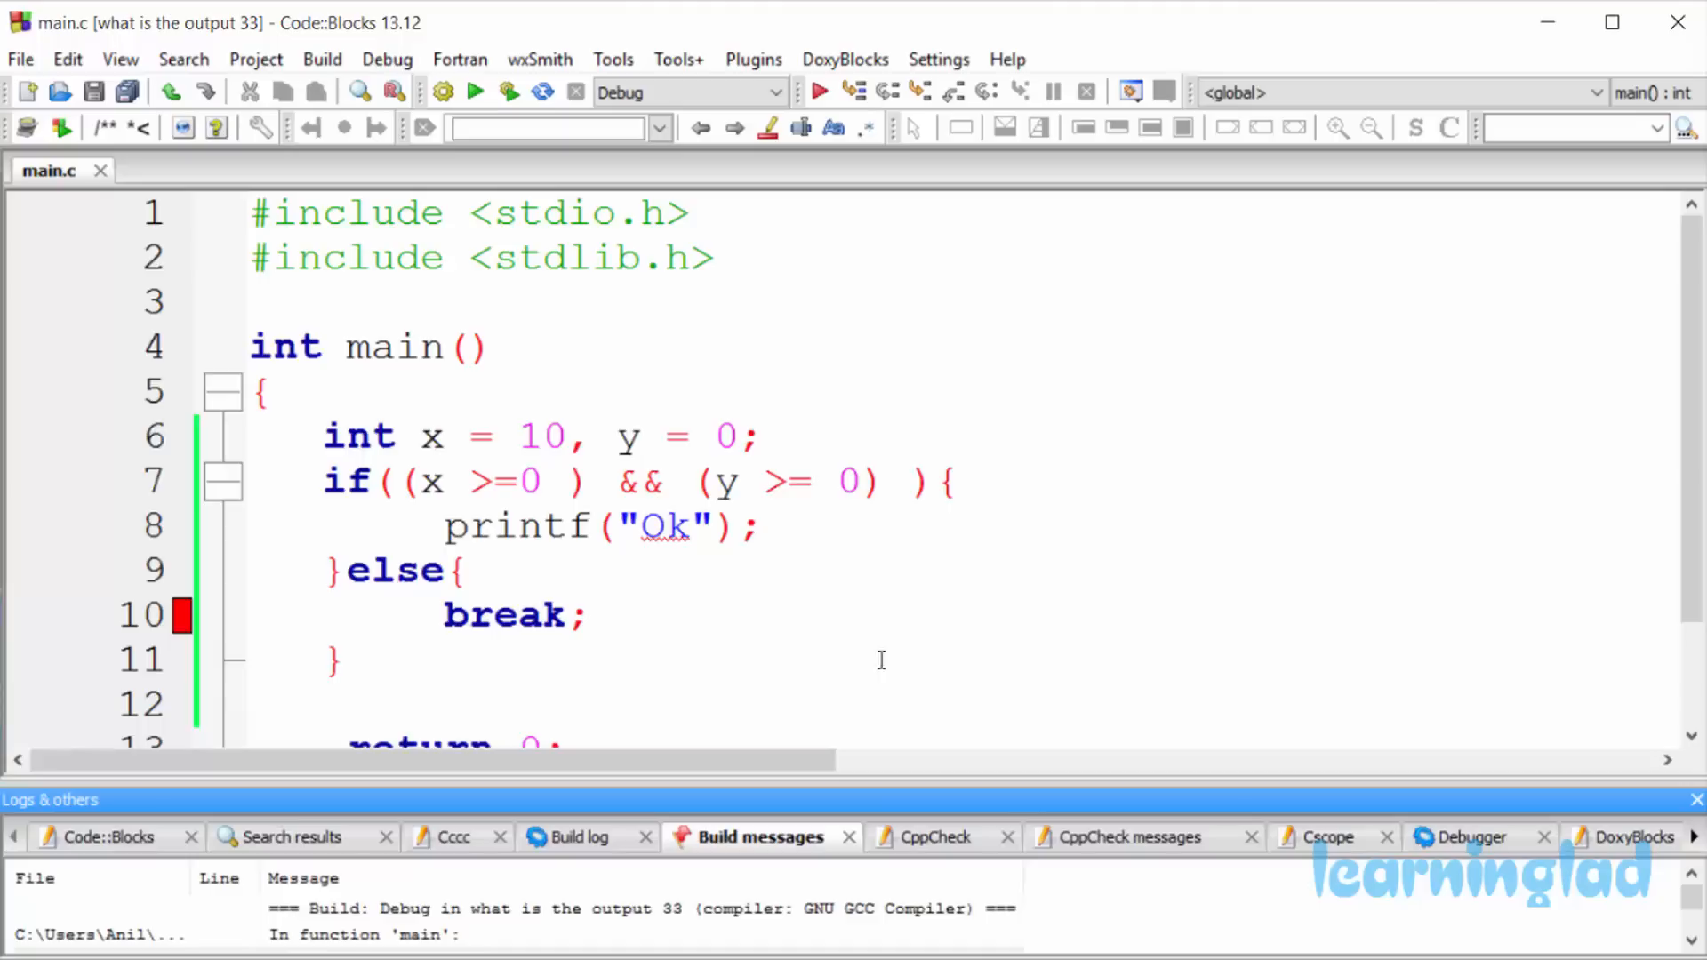
# - Bring the full main function into view and highlight the offending 'break' on line 10
pyautogui.scroll(-3)
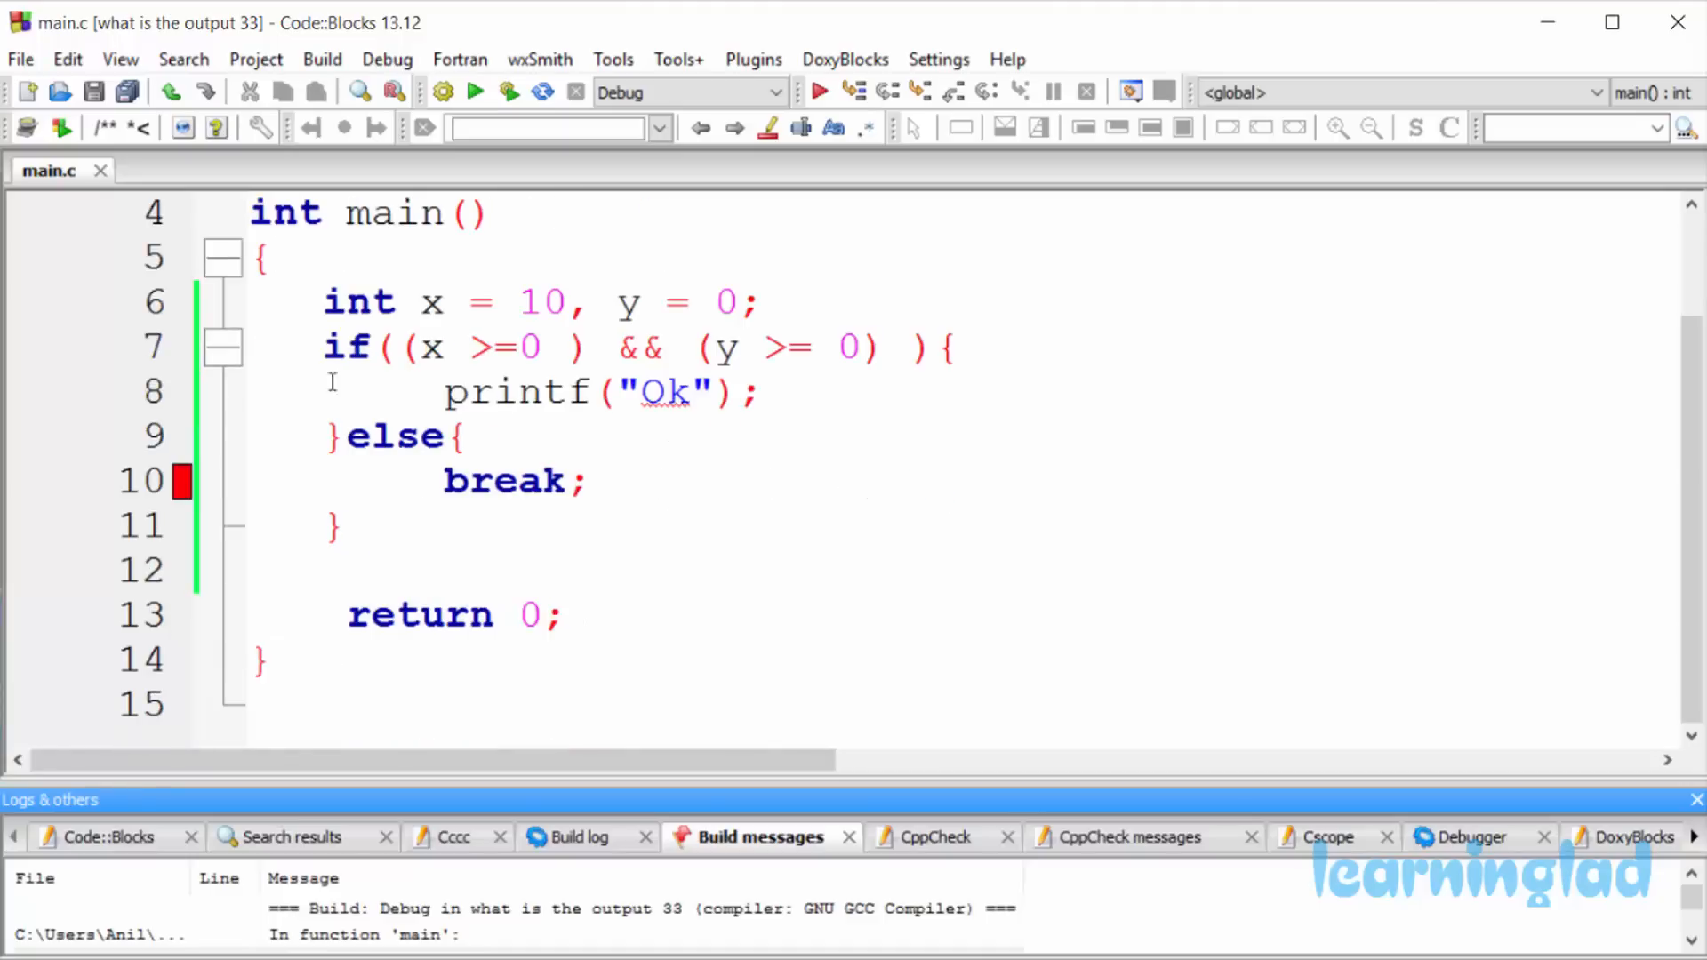
pyautogui.doubleClick(505, 480)
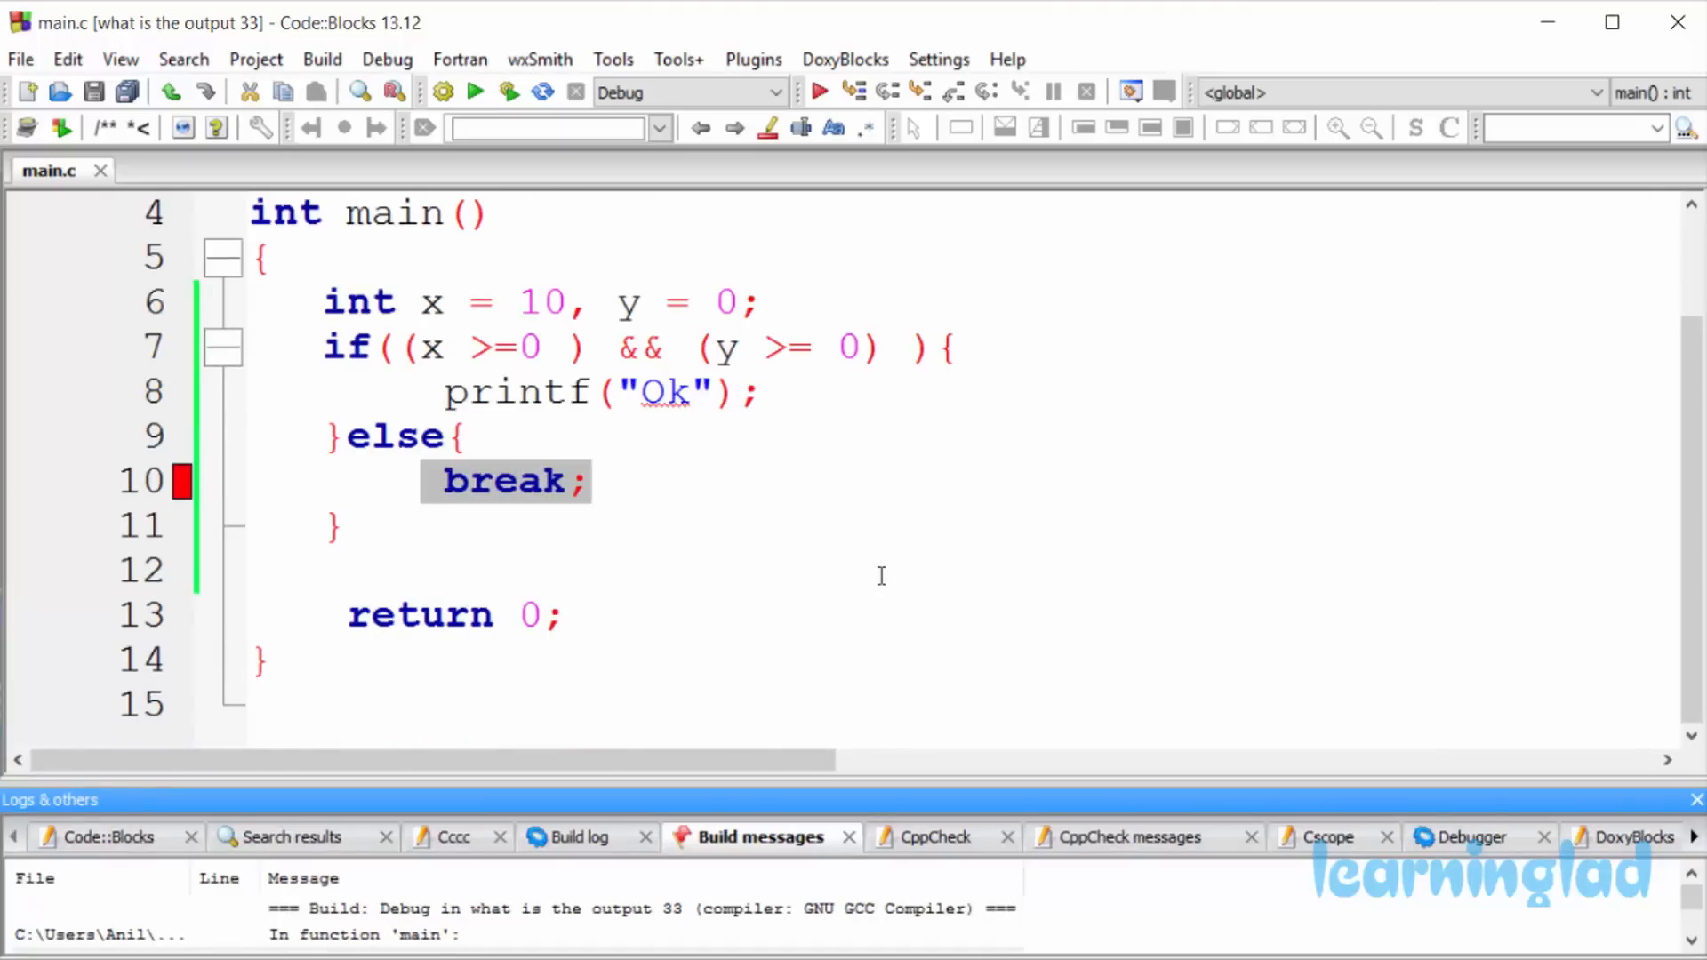